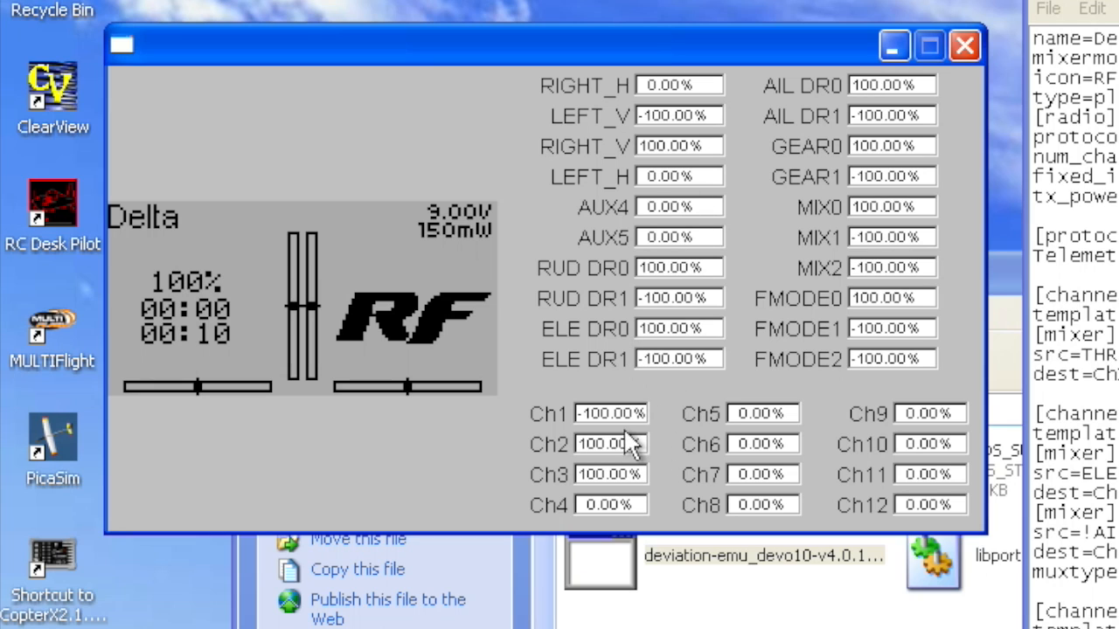
mouse_move(615, 473)
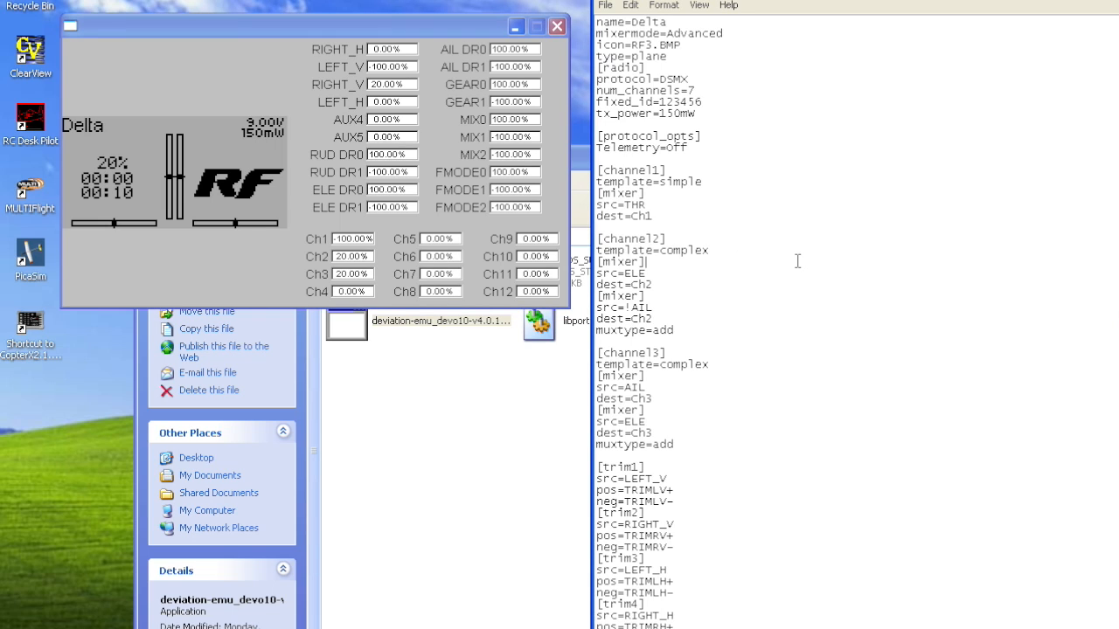
mouse_move(759, 353)
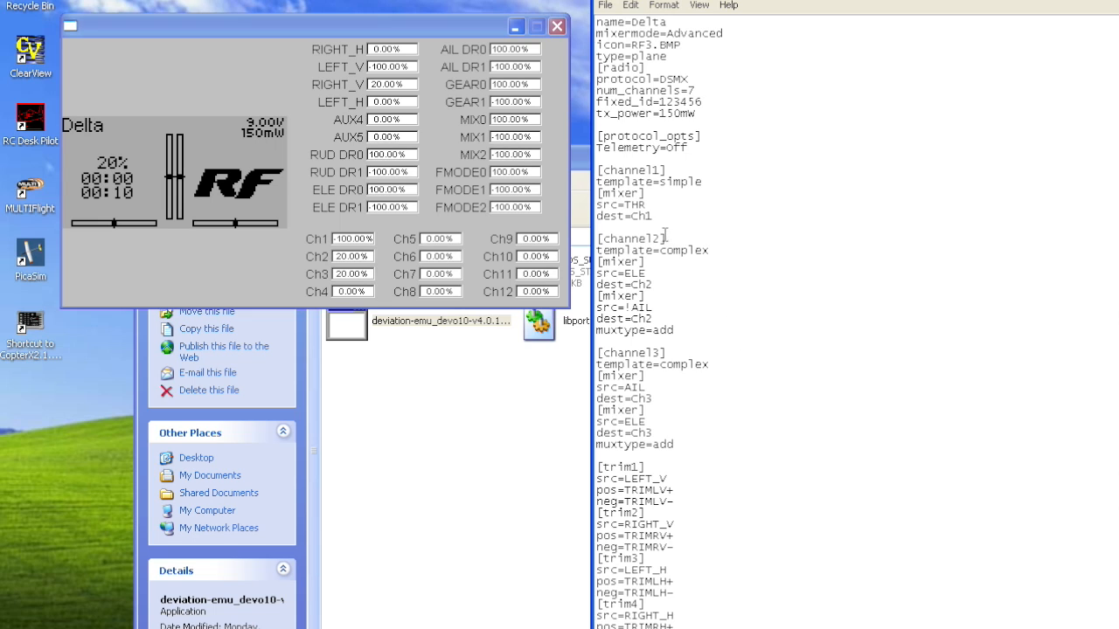
mouse_move(703, 253)
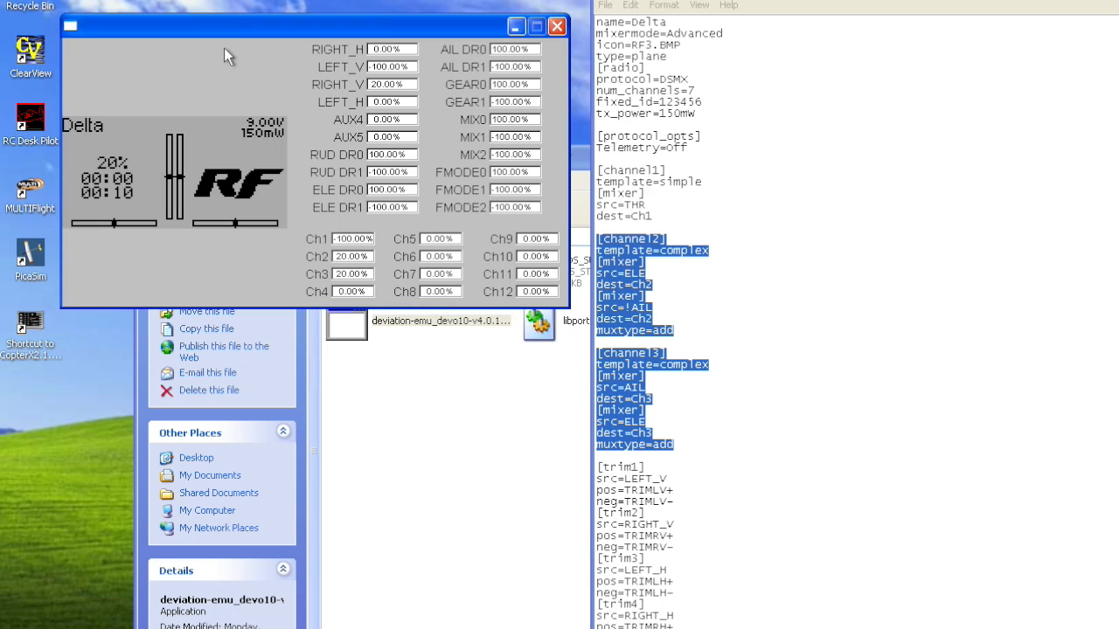
mouse_move(252, 67)
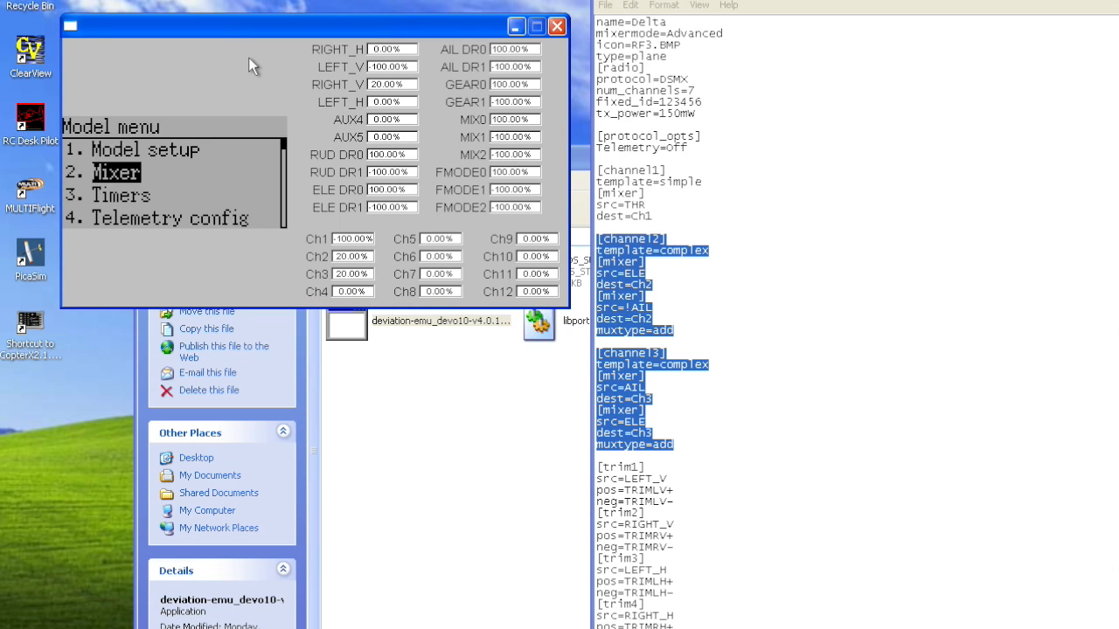
Step: Go into the Mixer and bring up channel 2-AIL's complex mix with its 2 mixers
click(115, 173)
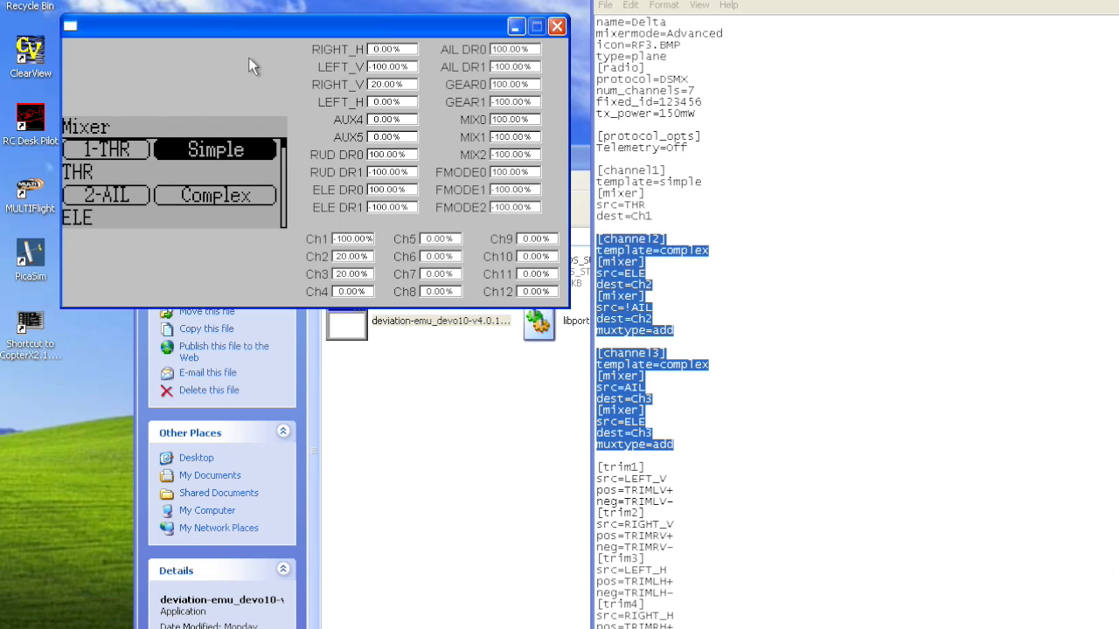
click(215, 196)
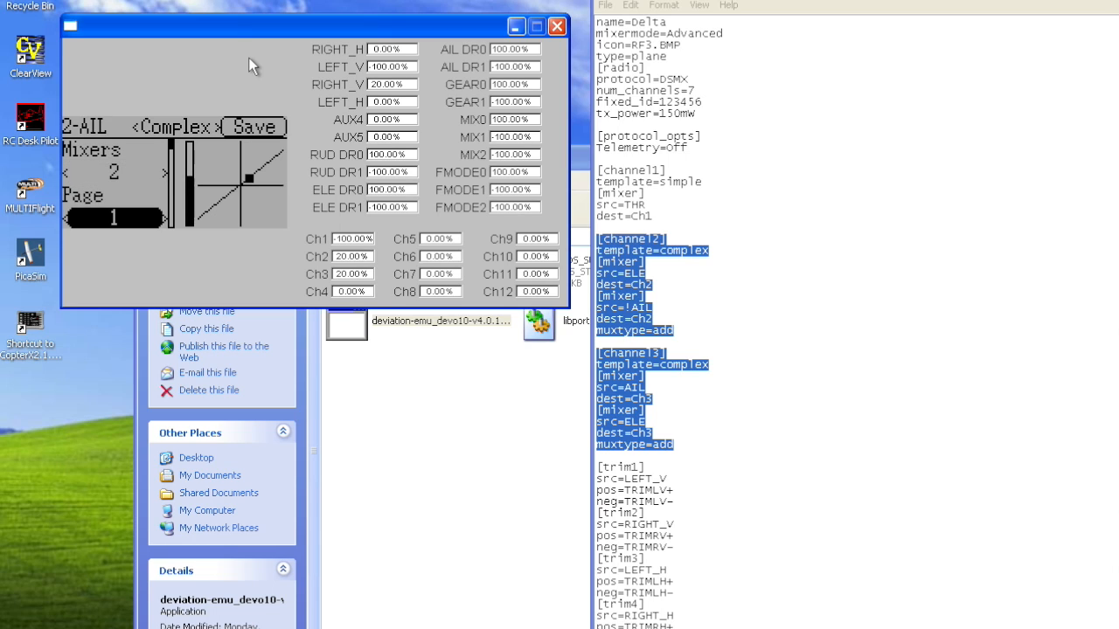
Step: Page through 2-AIL's two mixers, check 3-ELE's complex mix, and return to the mixer list
click(165, 173)
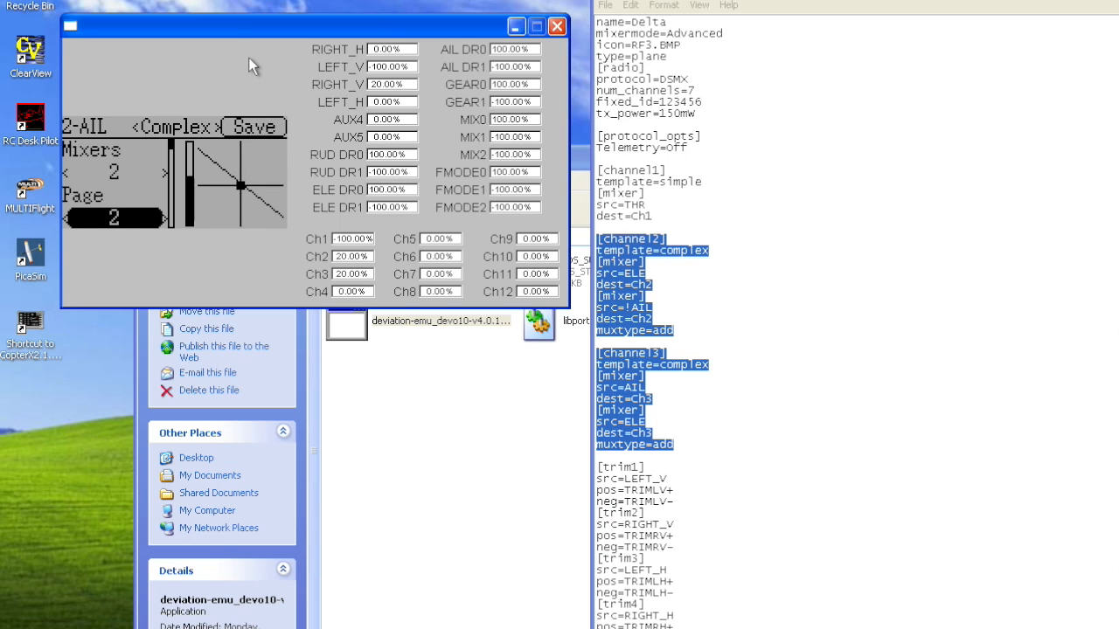
click(66, 173)
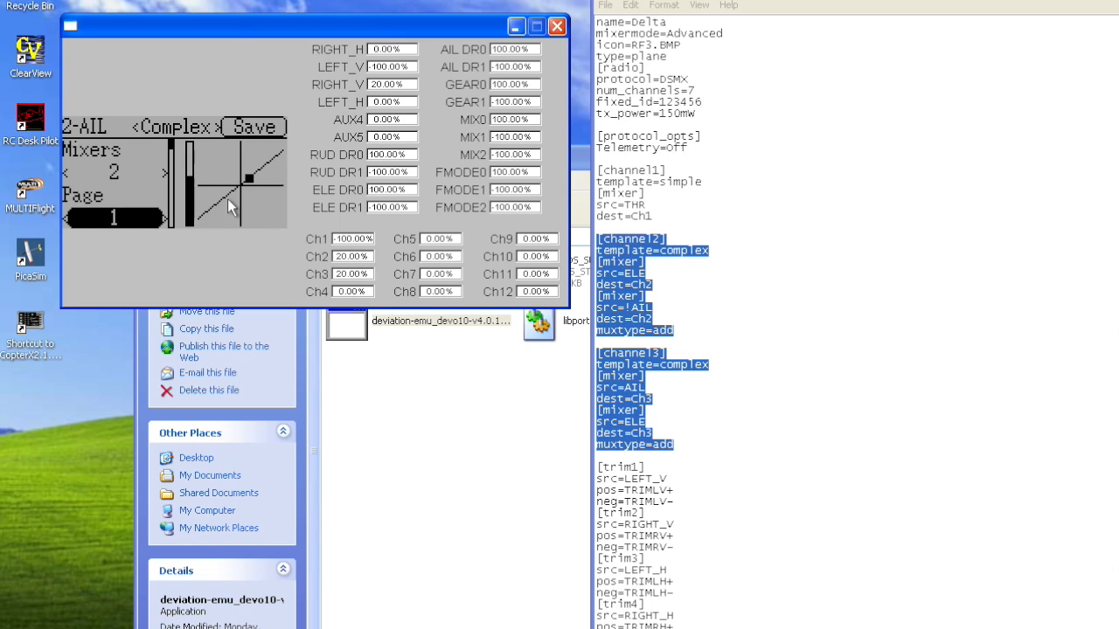
mouse_move(218, 196)
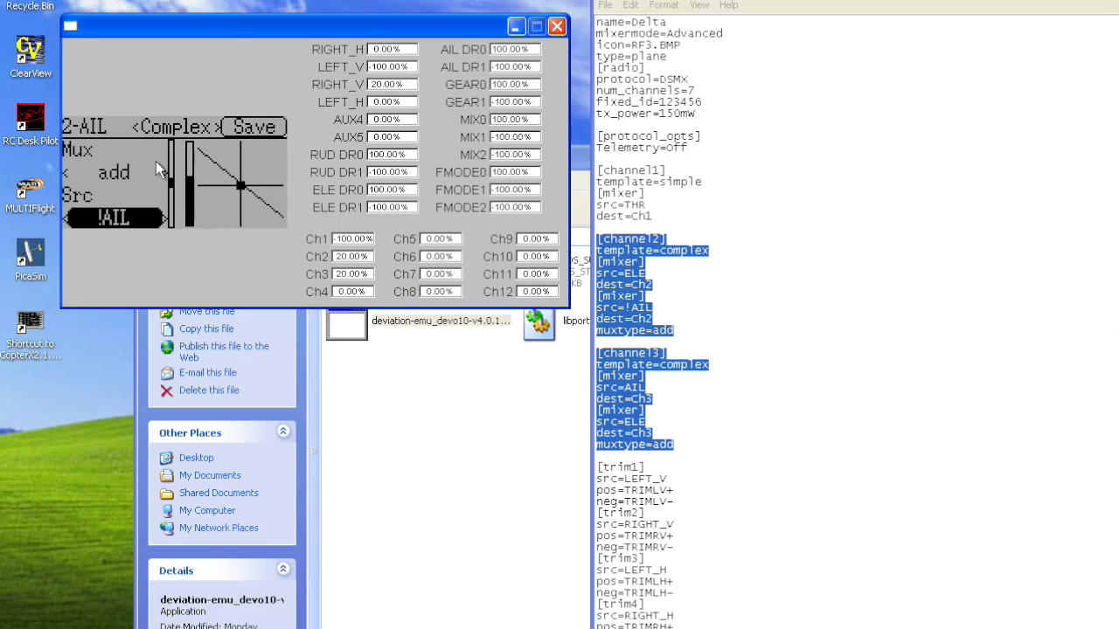
mouse_move(155, 178)
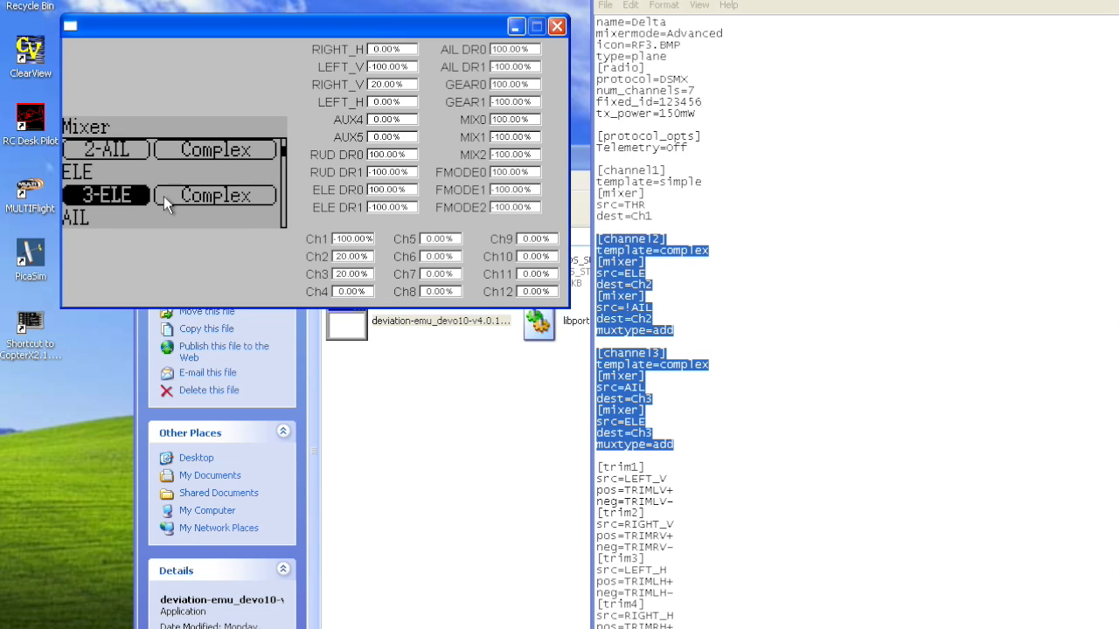
click(213, 196)
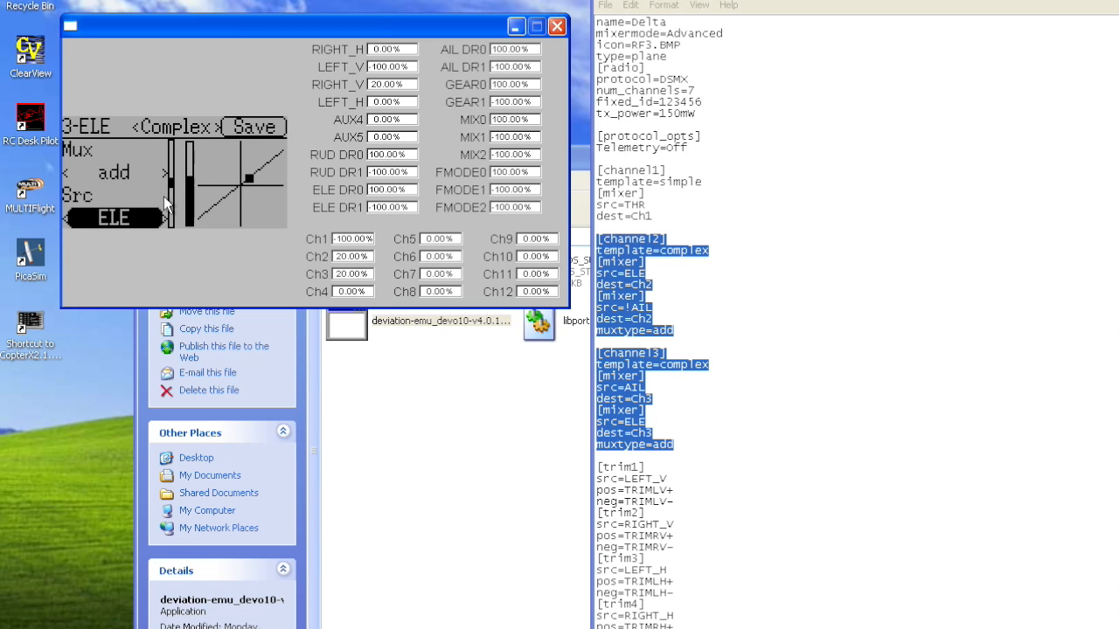
click(113, 173)
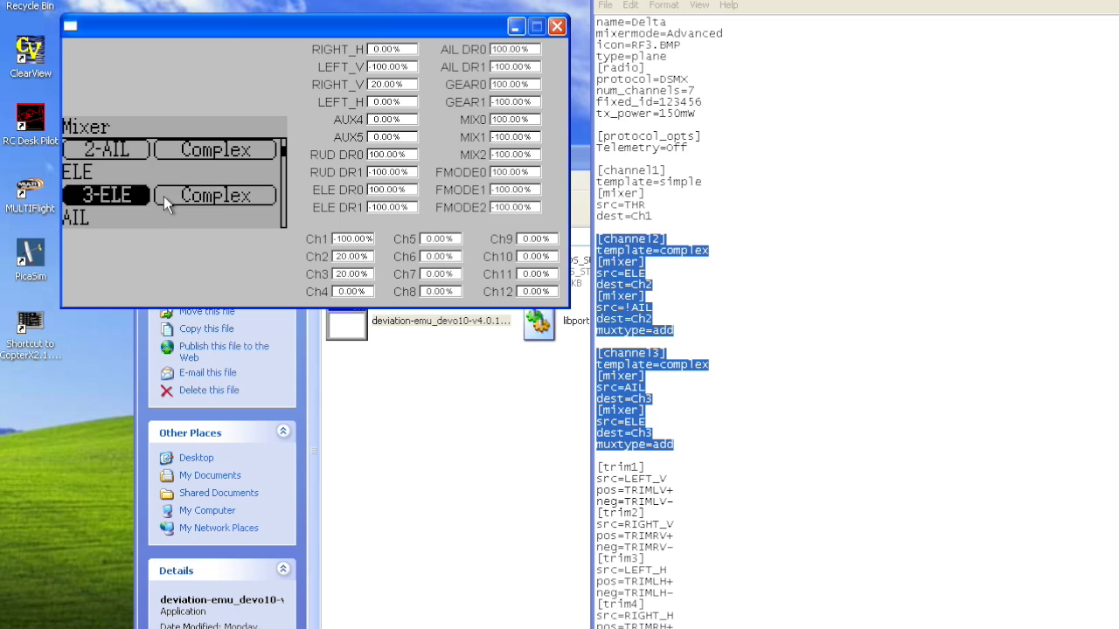
Step: Exit the Mixer screen back to the Model menu
click(215, 196)
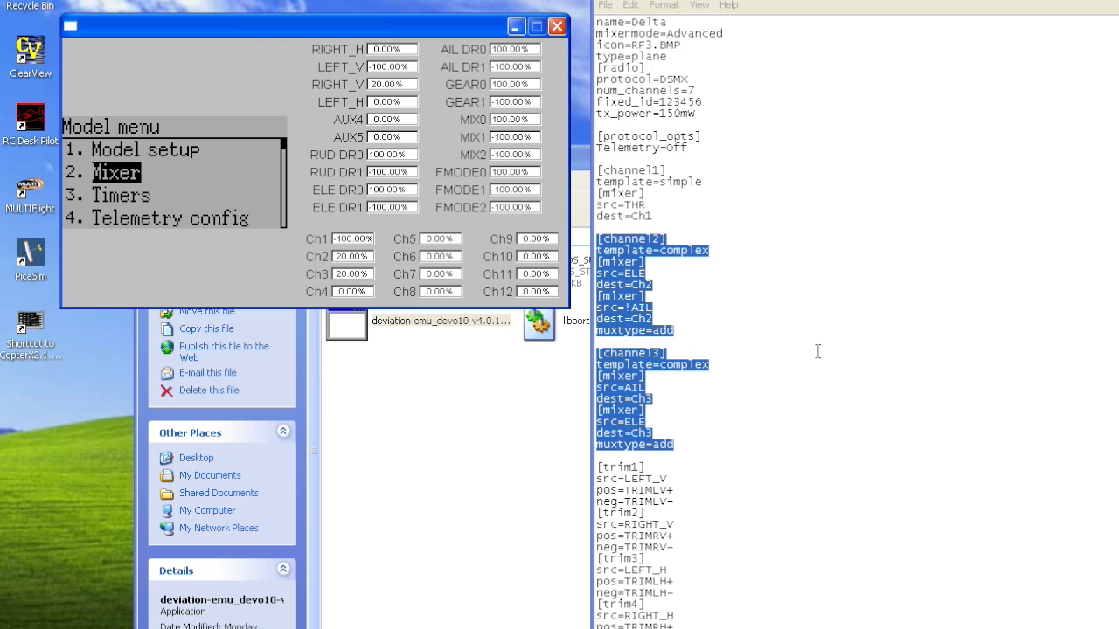
mouse_move(755, 291)
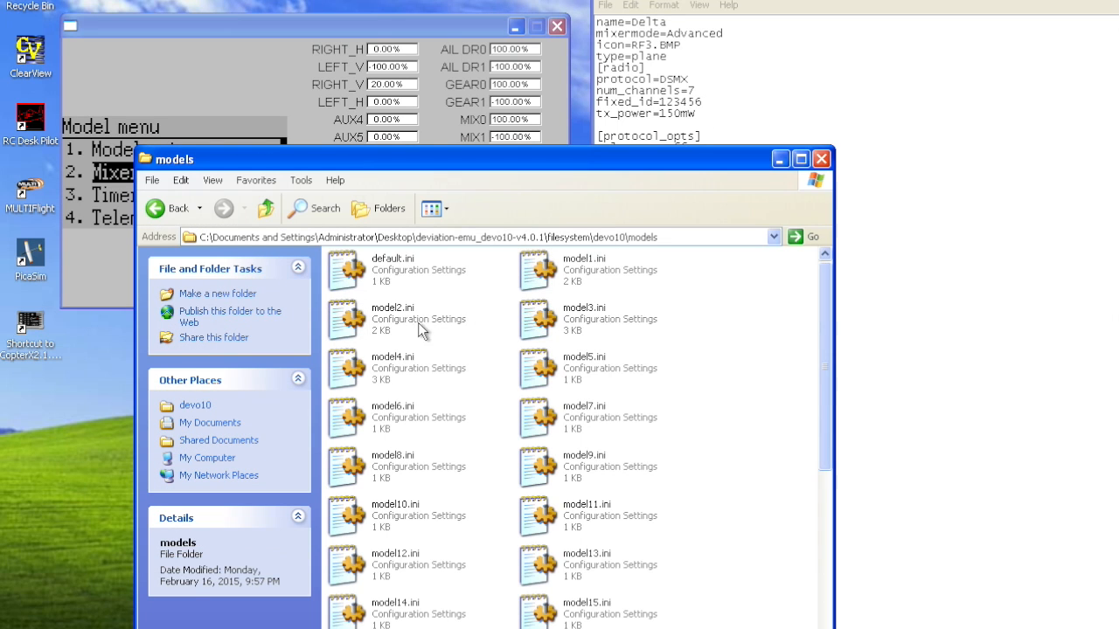
Step: Copy model2.ini and paste it into the devo10\template folder
right_click(392, 318)
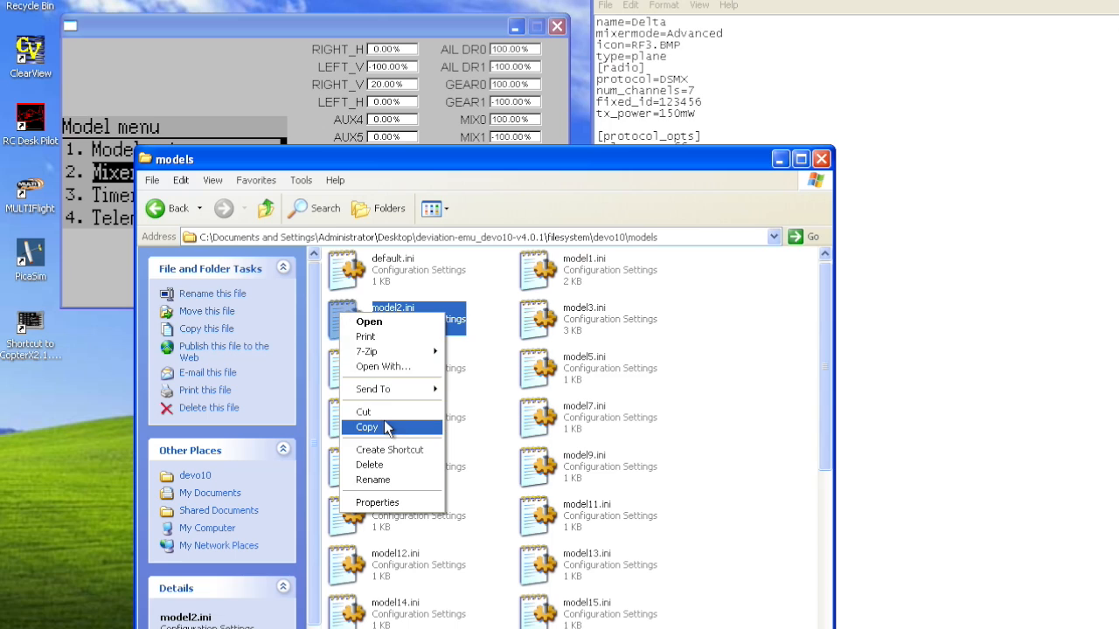
click(367, 427)
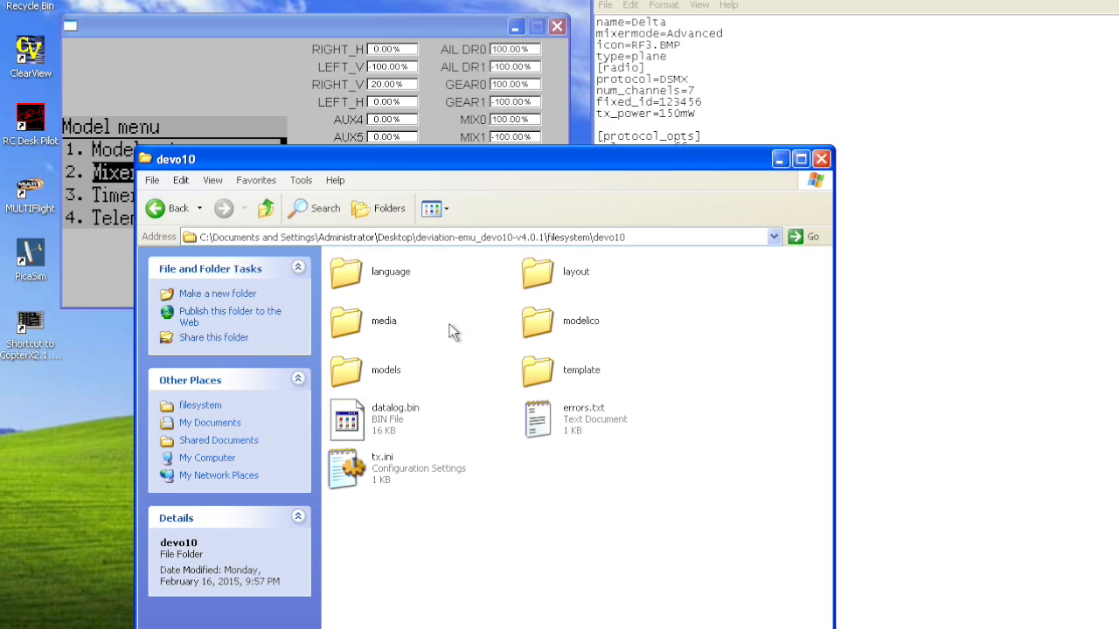
double_click(581, 370)
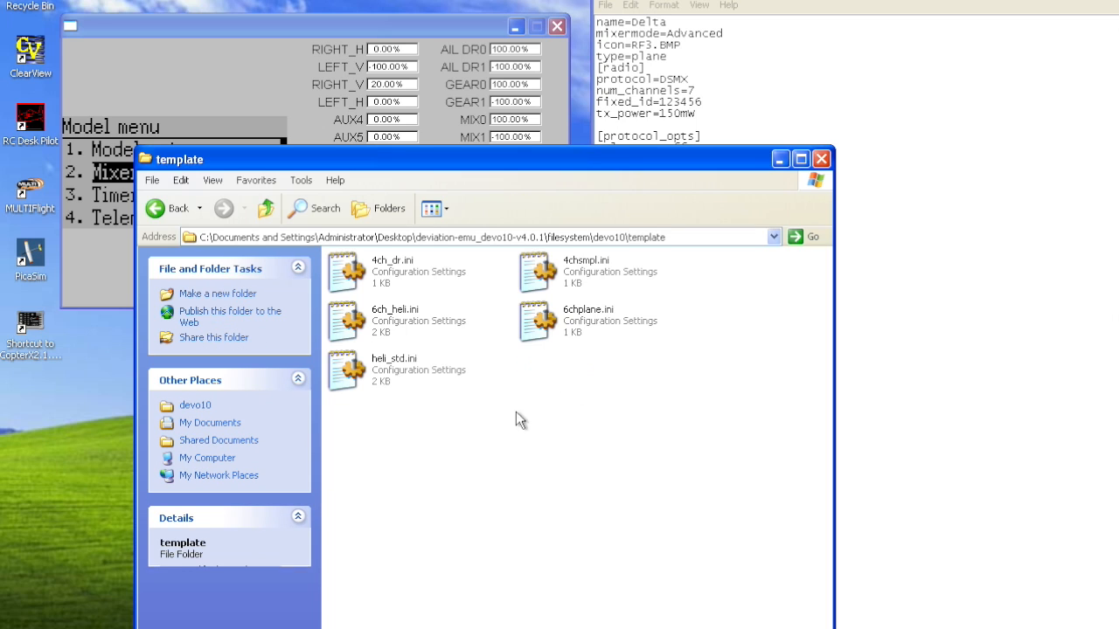
right_click(521, 419)
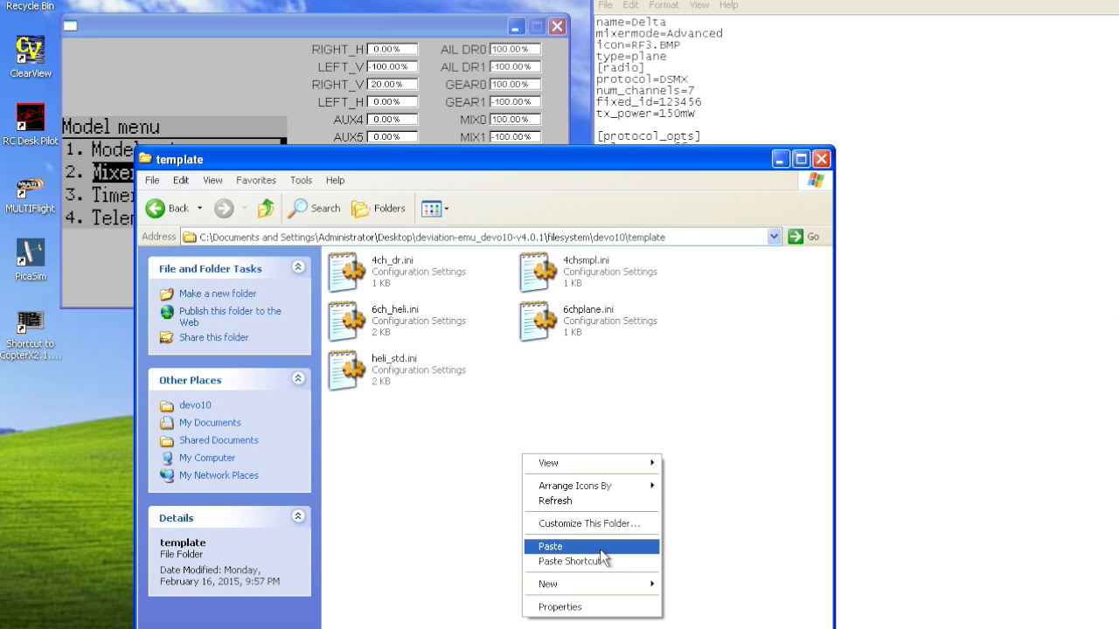
click(549, 545)
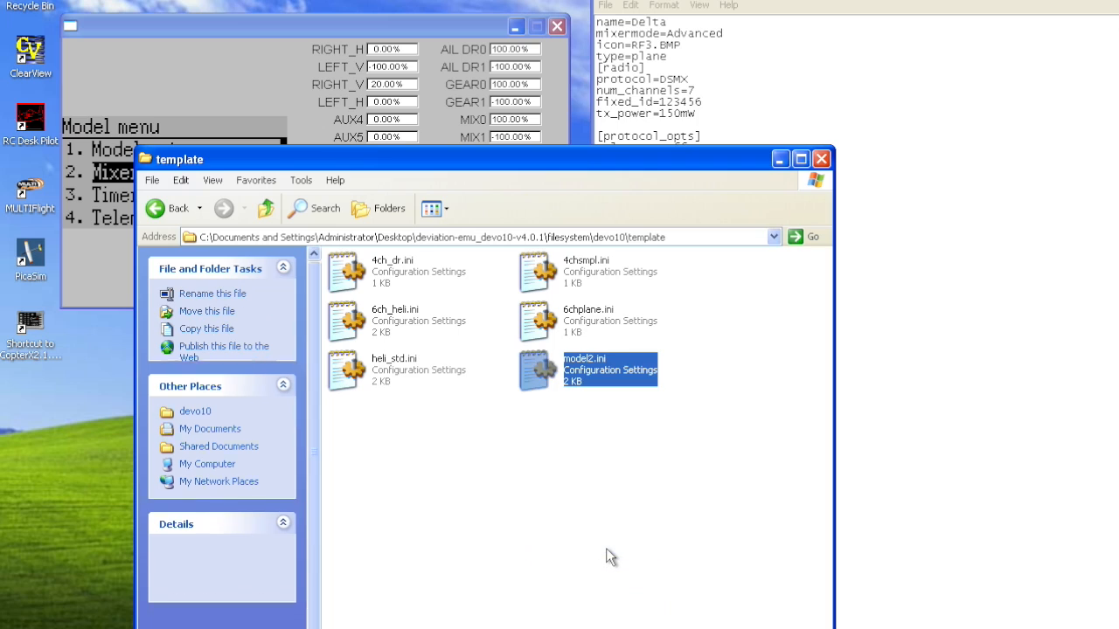
Step: Rename the pasted copy in the template folder to Elevon.ini
click(584, 370)
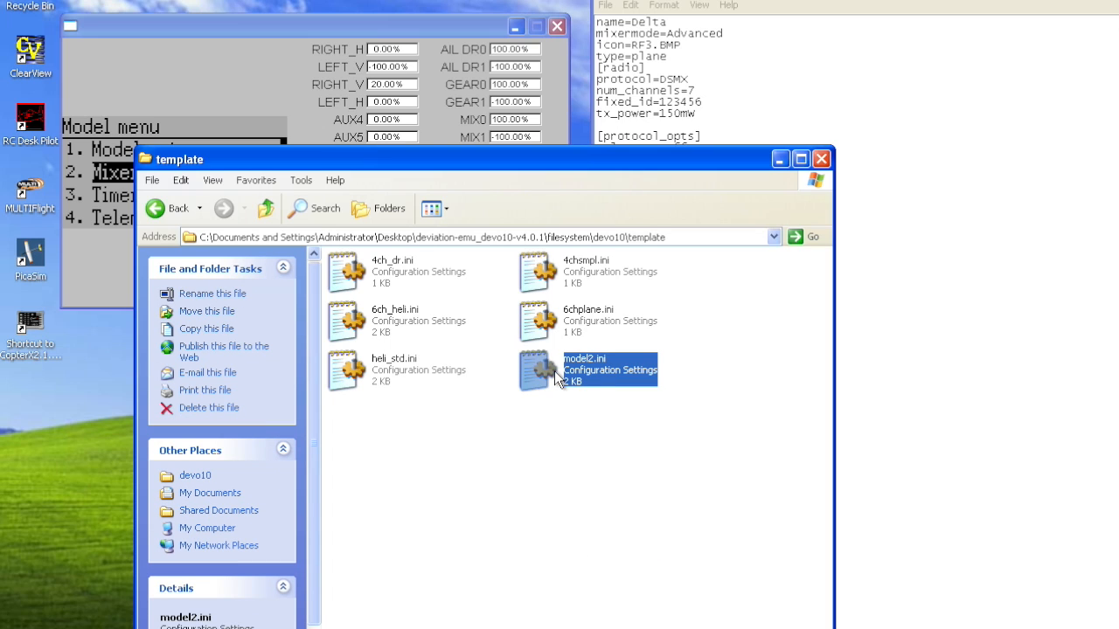
right_click(584, 370)
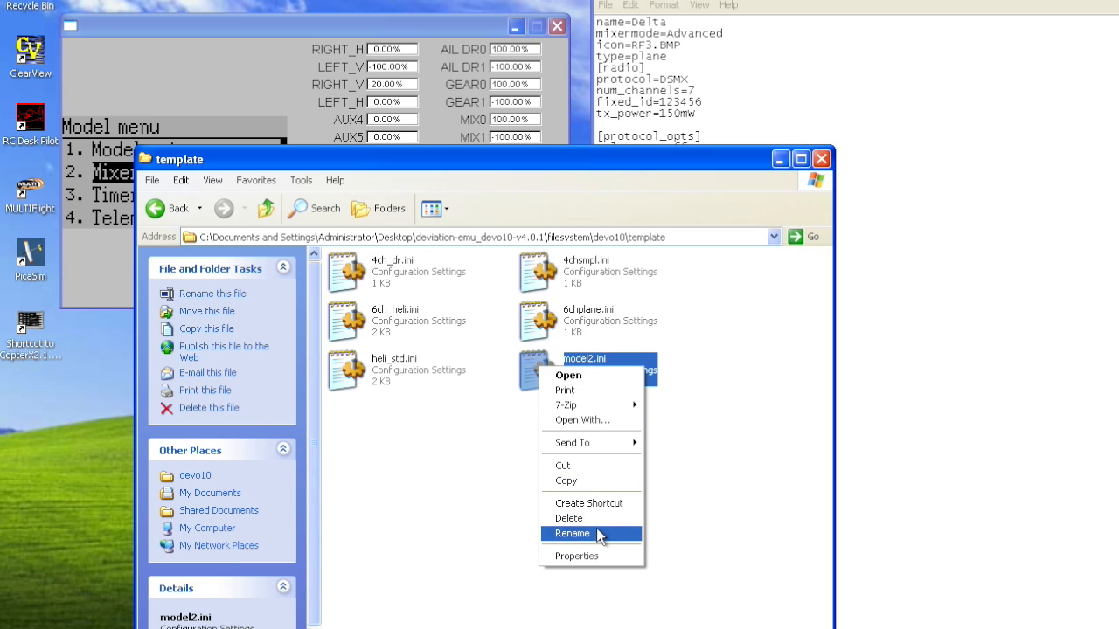
click(571, 533)
text(Elevon)
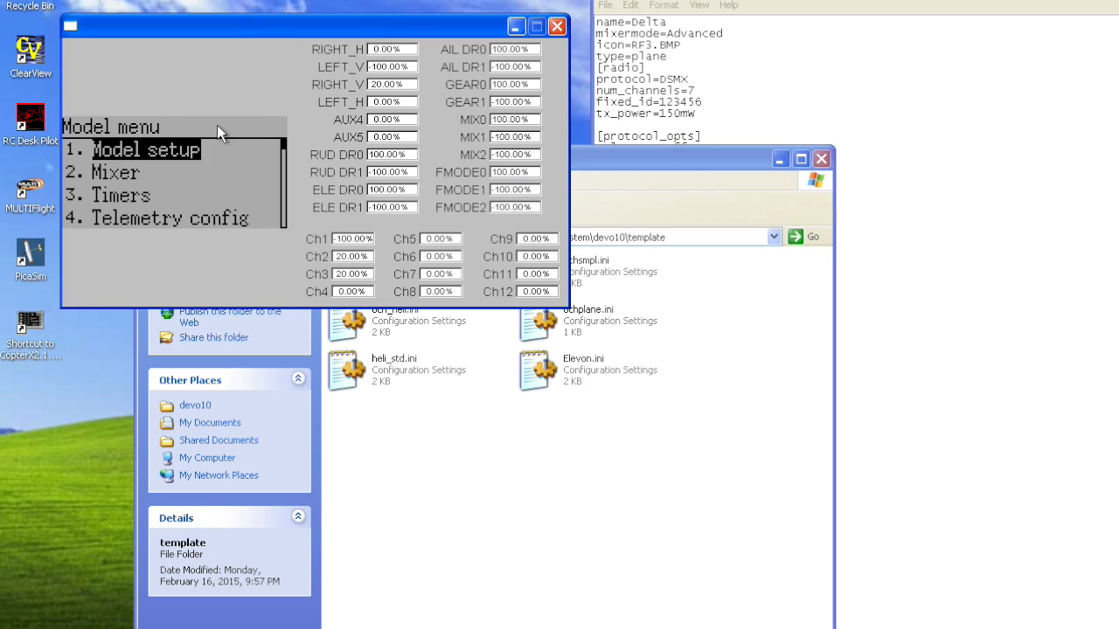
Step: Go through Model setup back to the Delta model's main screen
click(147, 151)
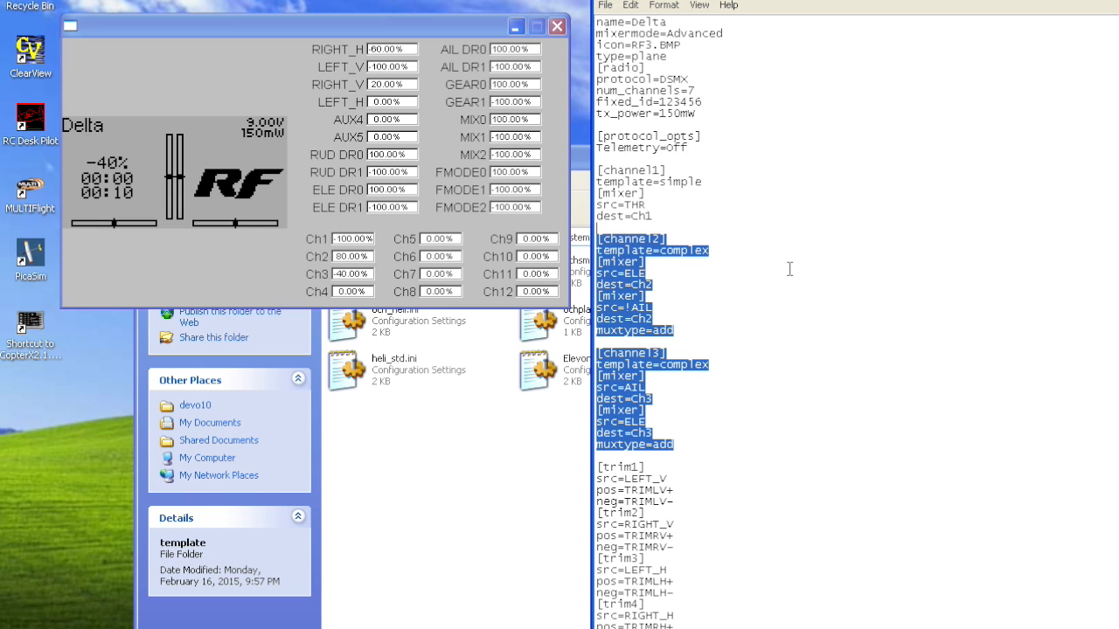
mouse_move(825, 336)
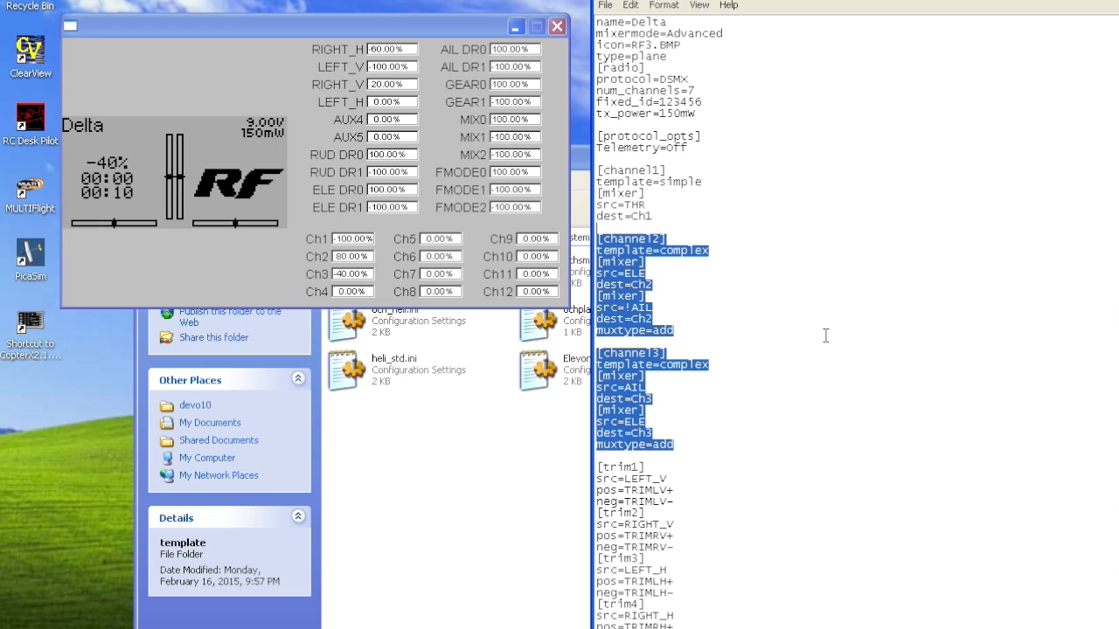